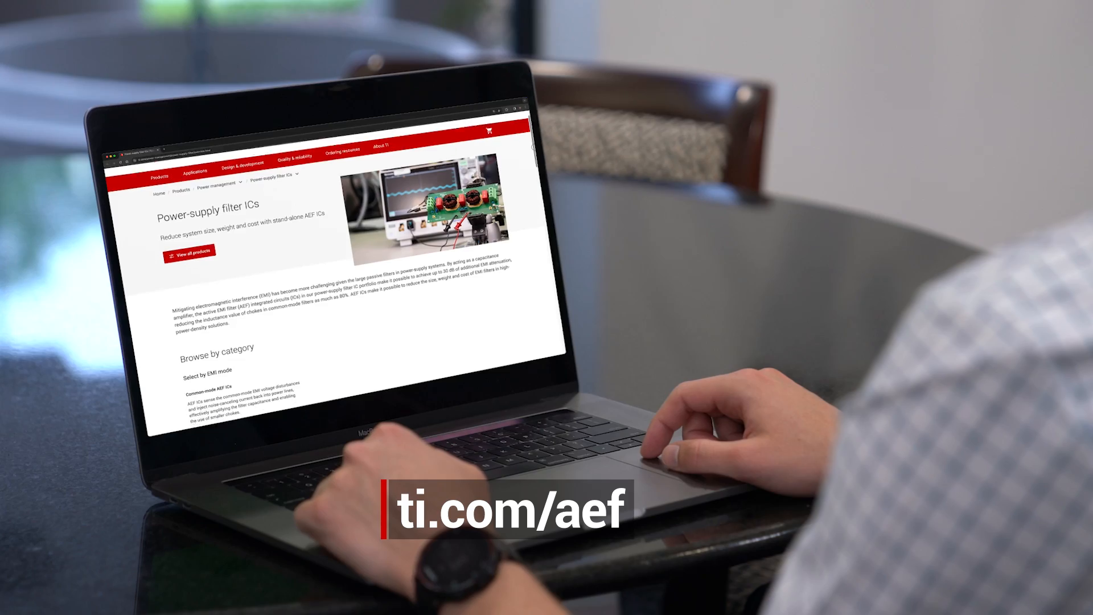
pyautogui.scroll(-3)
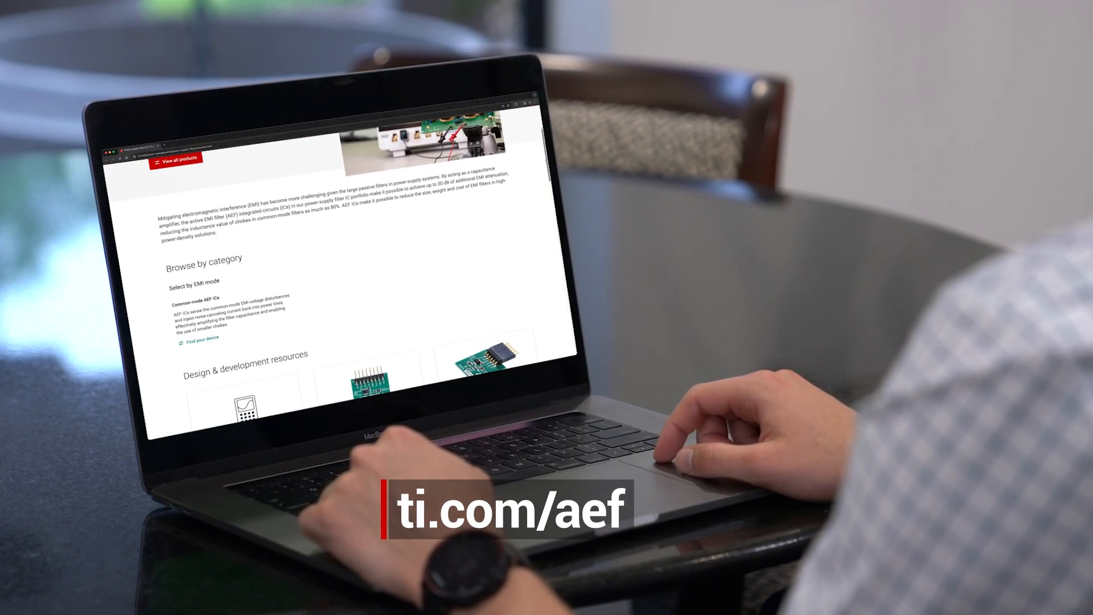